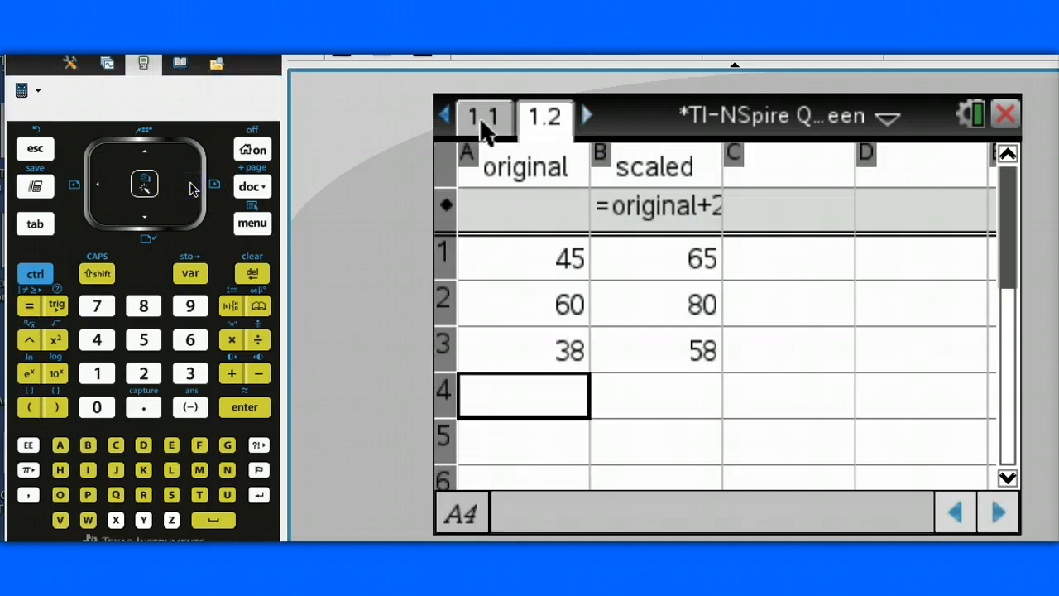
Open the Documents menu from the doc key over the spreadsheet of original and scaled values.
left_click(252, 186)
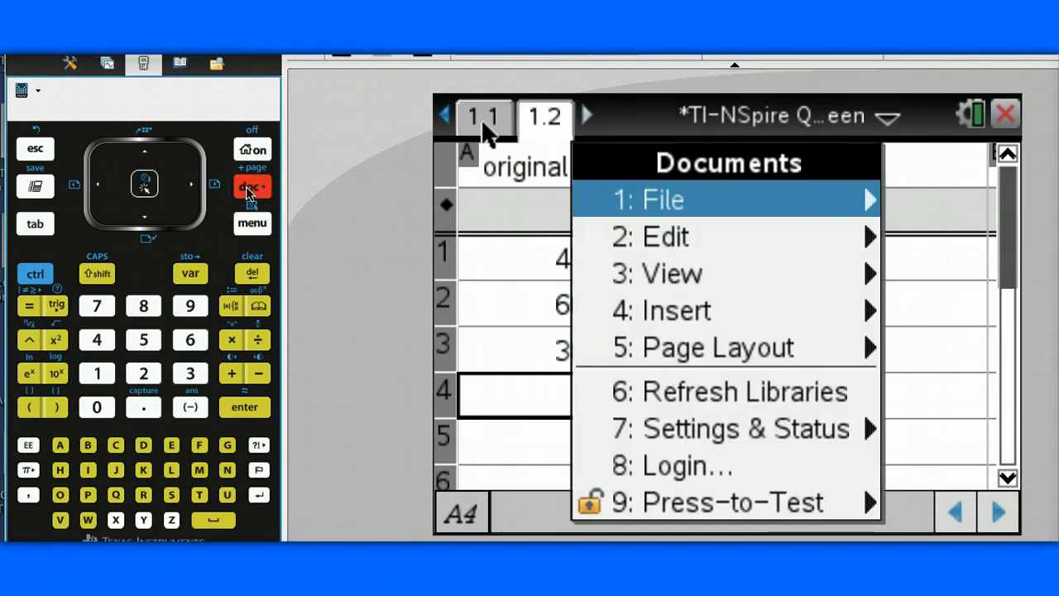